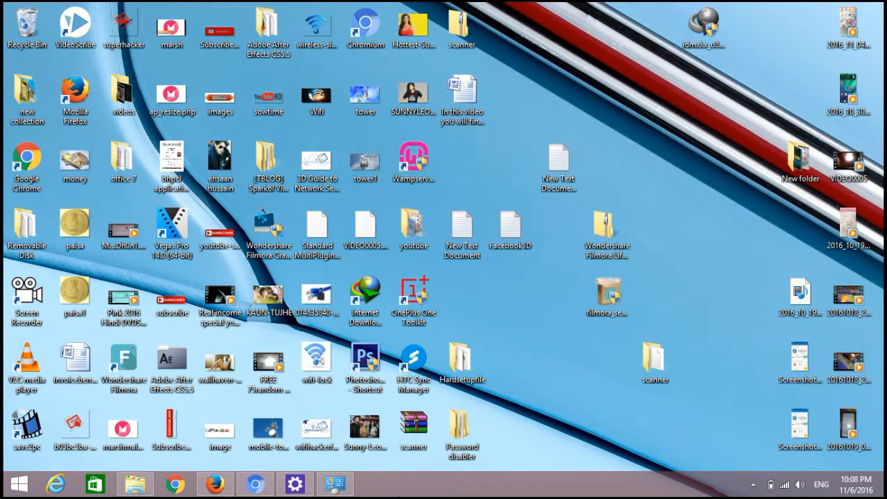
pyautogui.moveTo(316, 361)
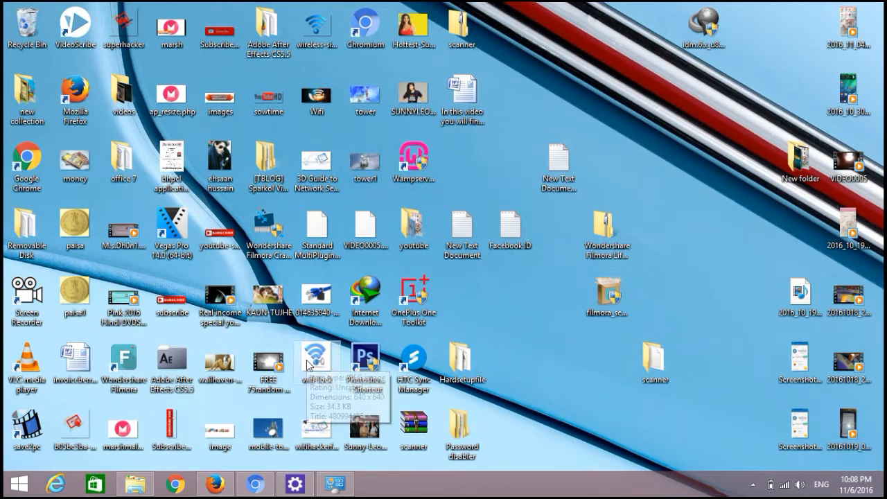
pyautogui.moveTo(316, 362)
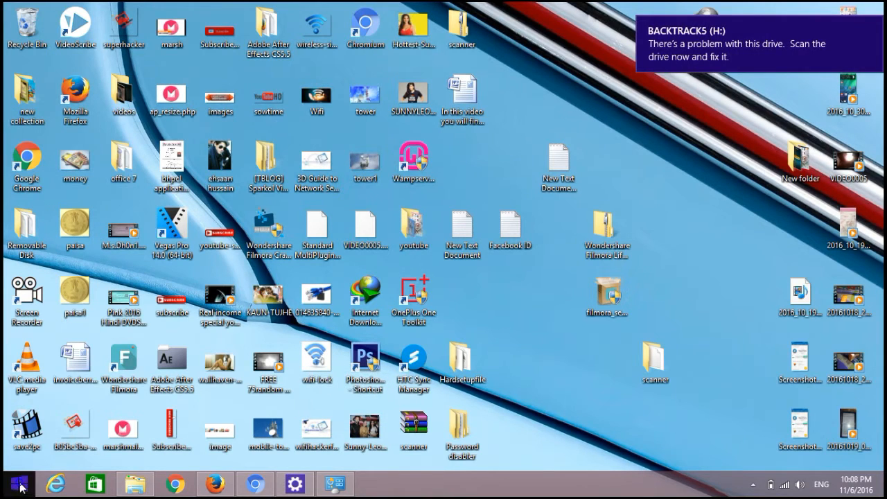
# Open the Run dialog and close the BACKTRACK5 (H:) File Explorer window
pyautogui.rightClick(19, 484)
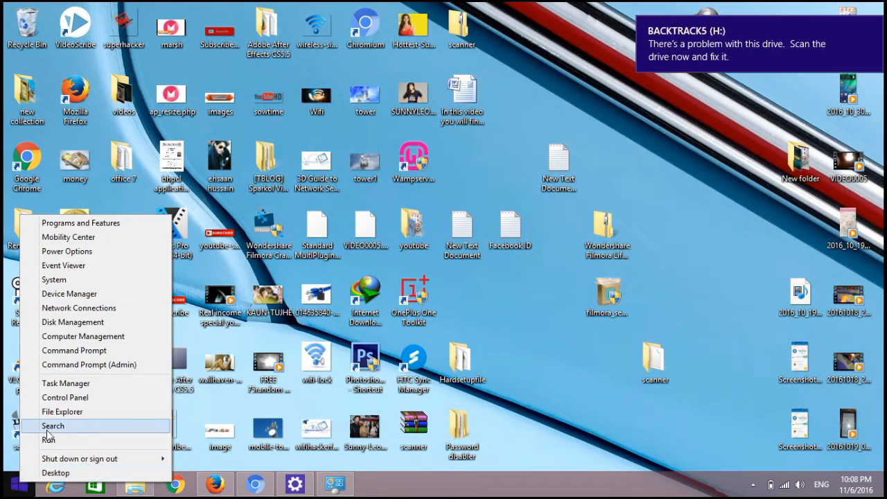
pyautogui.click(49, 439)
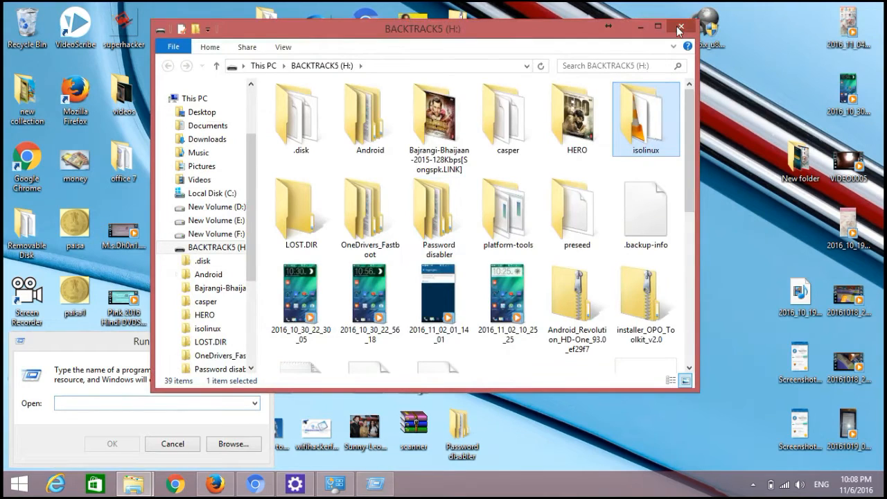
pyautogui.click(680, 29)
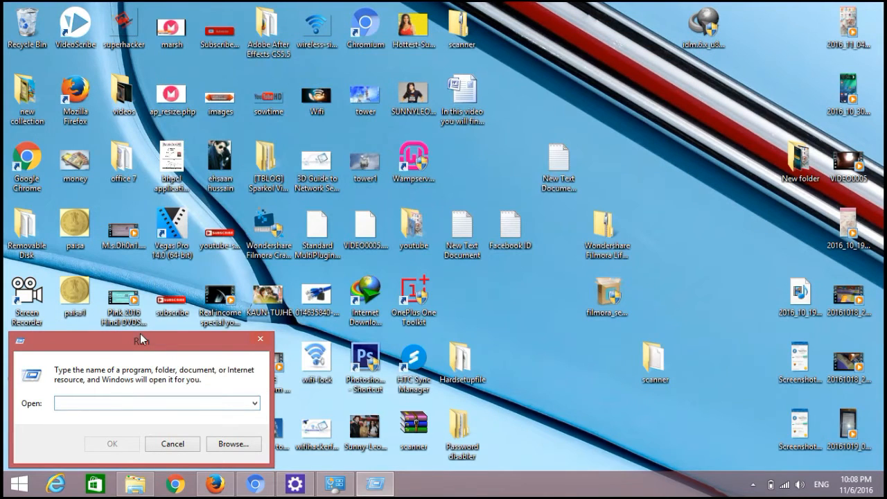
# Run diskmgmt.msc from the Run dialog to start Disk Management
pyautogui.write('dis')
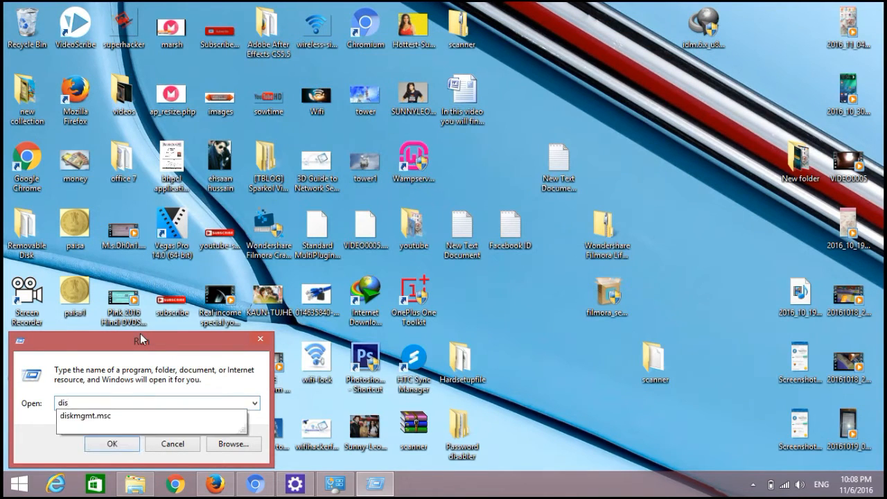
pyautogui.write('kmgmt.msc')
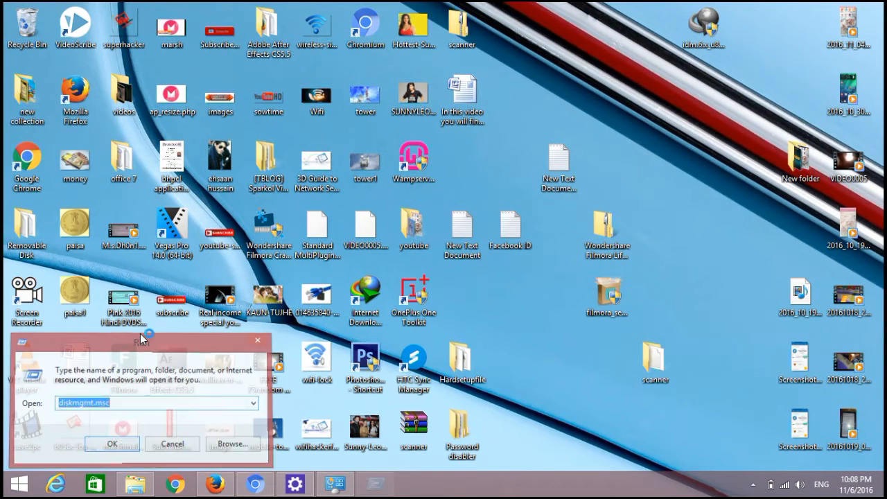
pyautogui.click(112, 444)
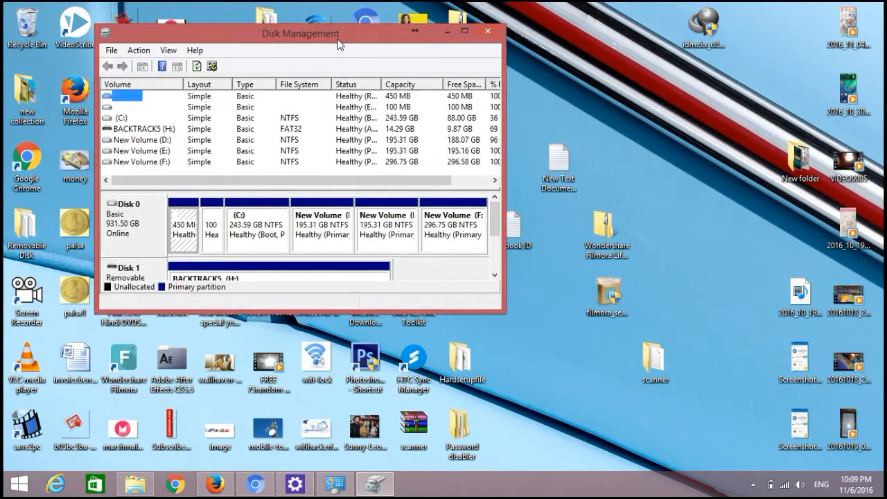
# Maximize the Disk Management window to full screen
pyautogui.click(464, 31)
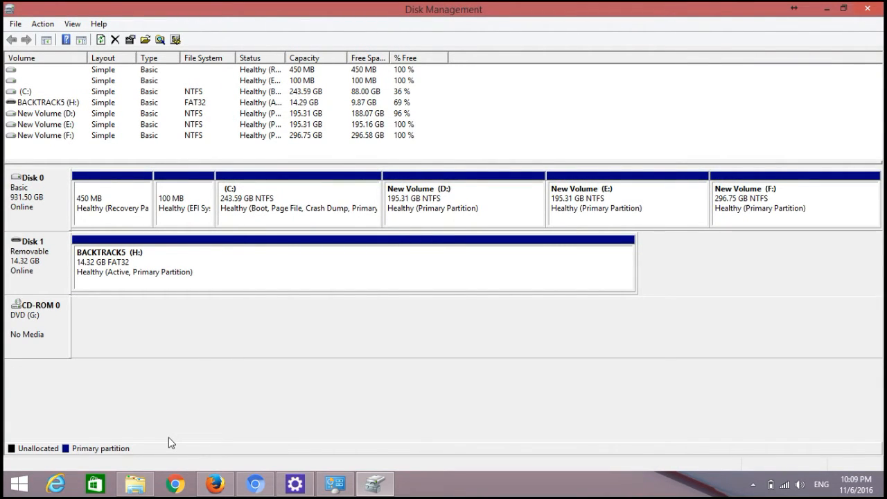
pyautogui.moveTo(128, 261)
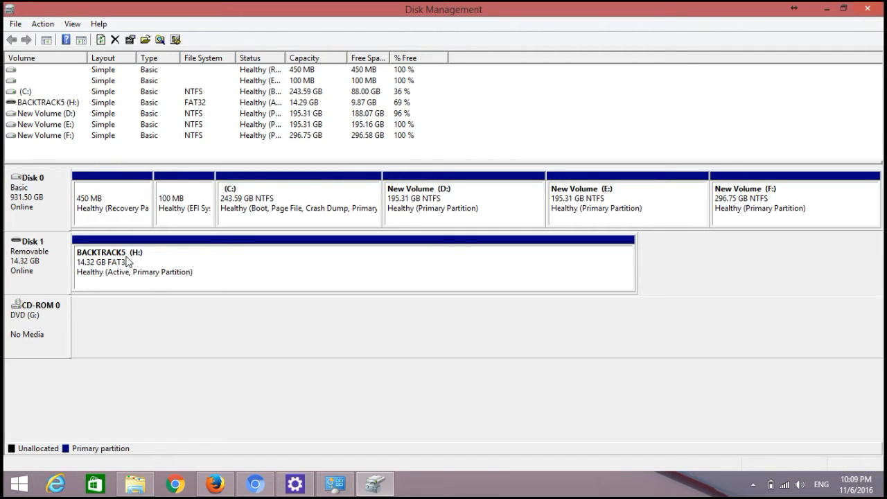
# Choose Format on the BACKTRACK5 (H:) partition of Disk 1, reaching the data-loss warning
pyautogui.rightClick(129, 262)
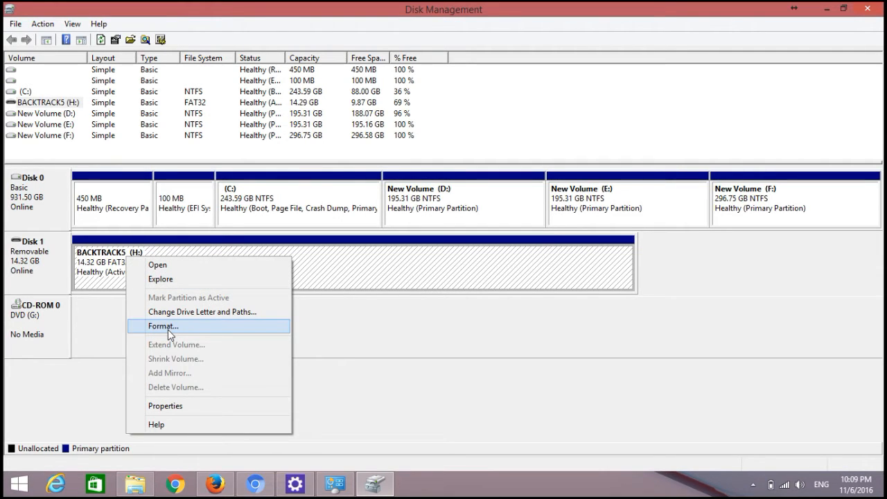
pyautogui.click(163, 326)
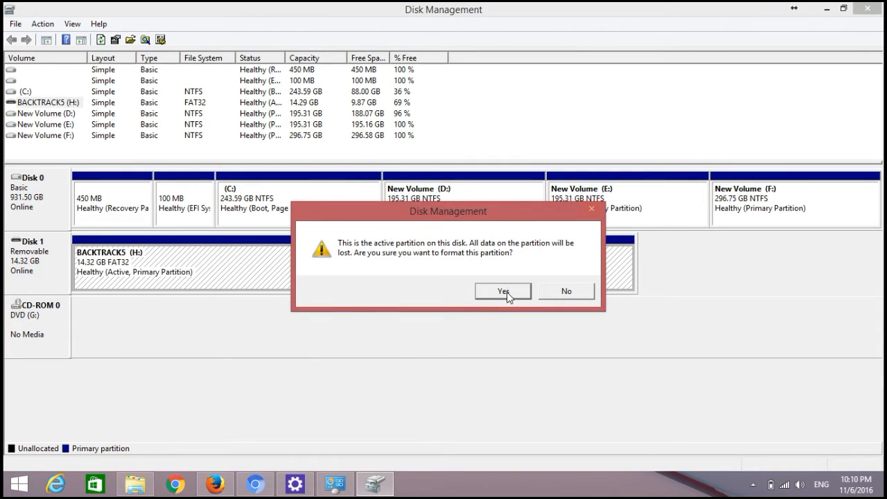
pyautogui.moveTo(550, 343)
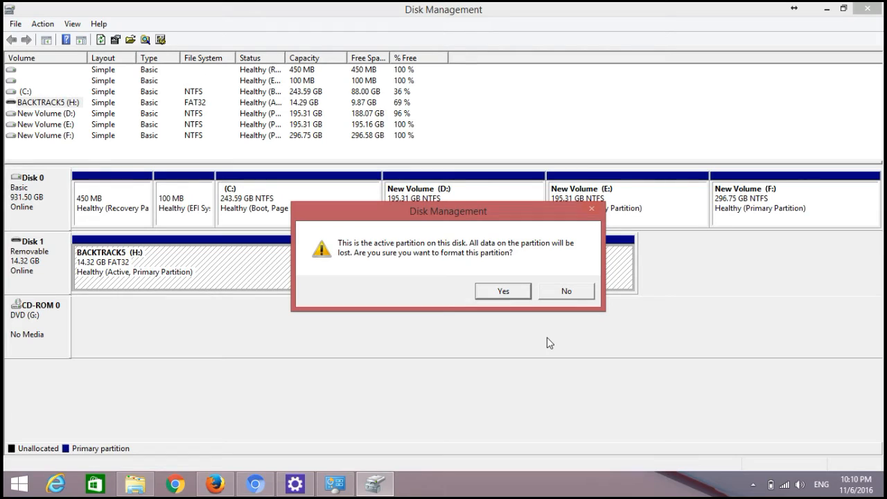